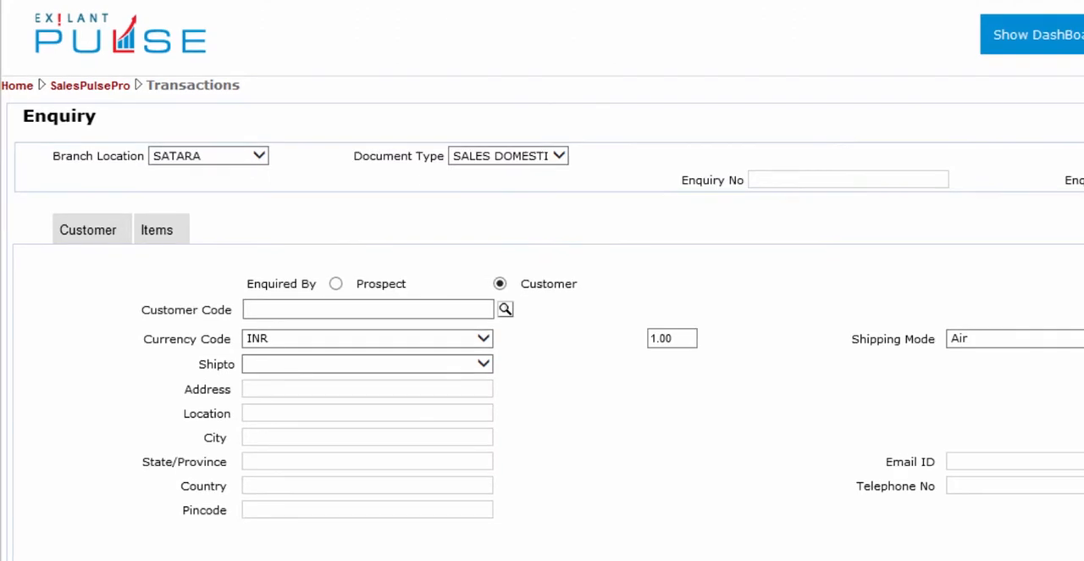
Look through the blank Address, City and State fields, then look up and choose customer C0001 GAJANAND PLASTIC.
scroll(down, 3)
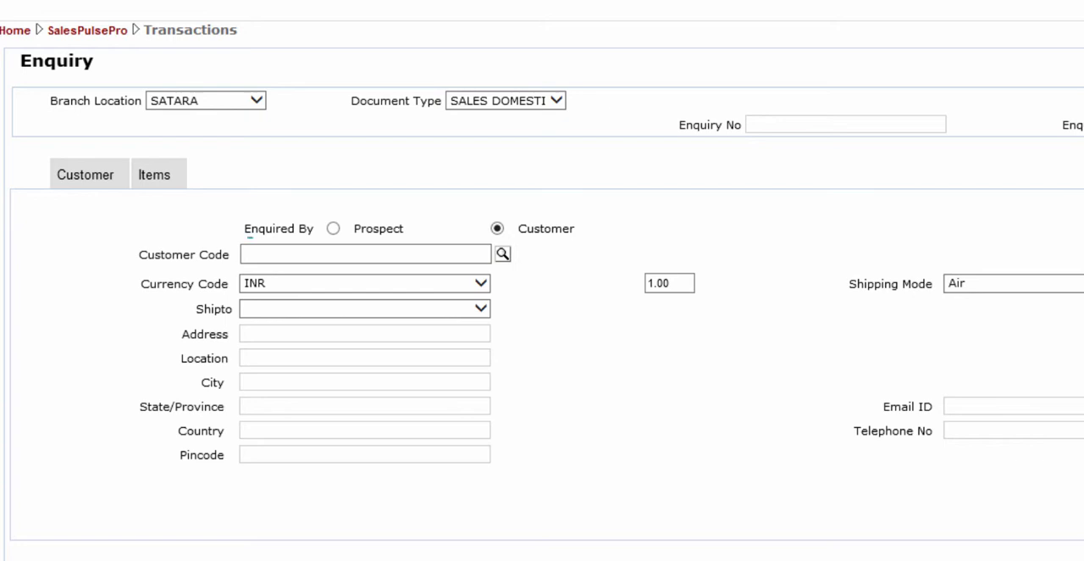
click(364, 254)
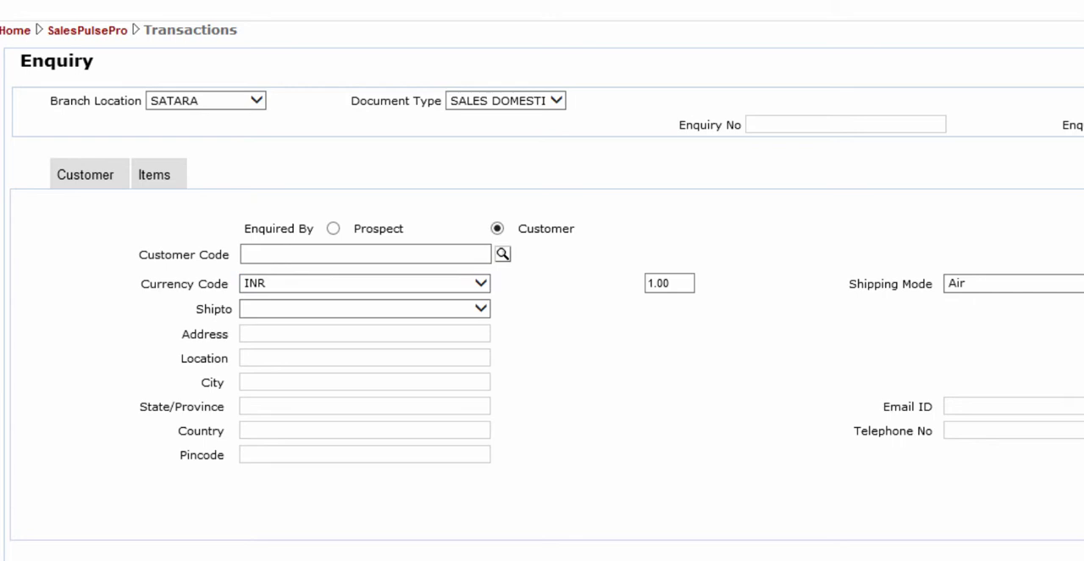
click(364, 333)
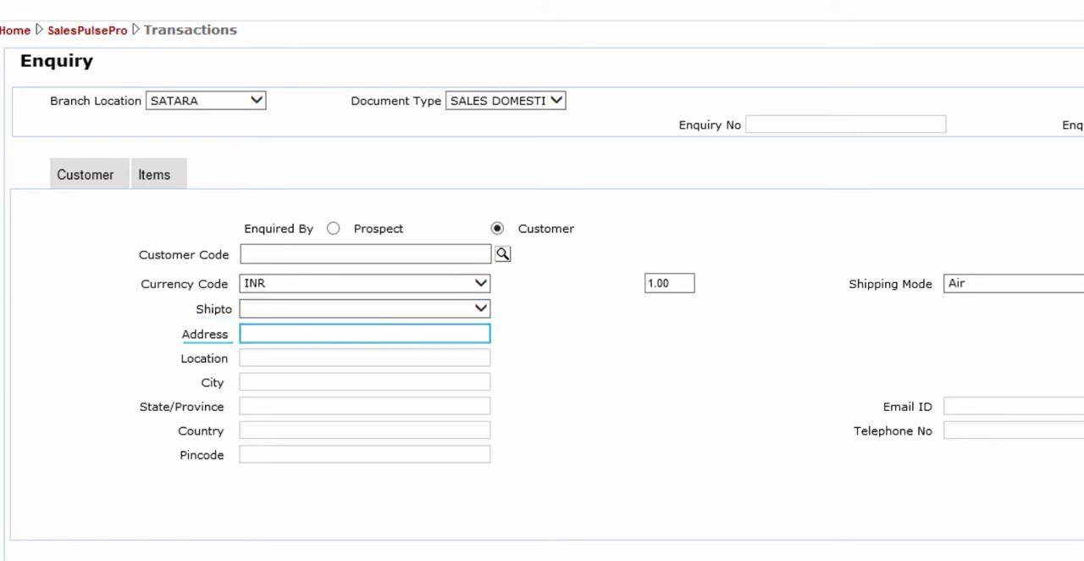
click(364, 382)
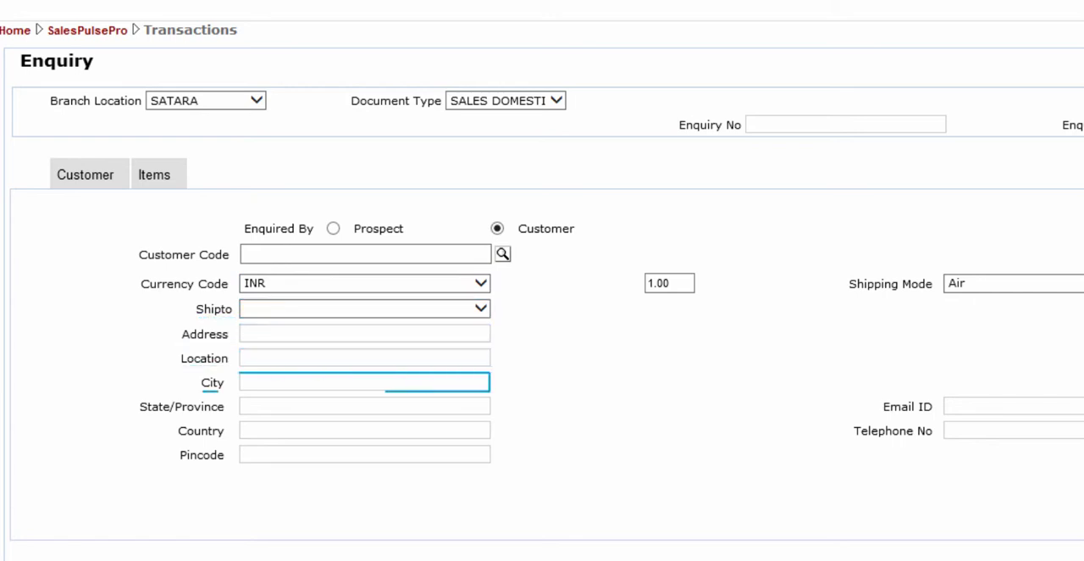
click(364, 406)
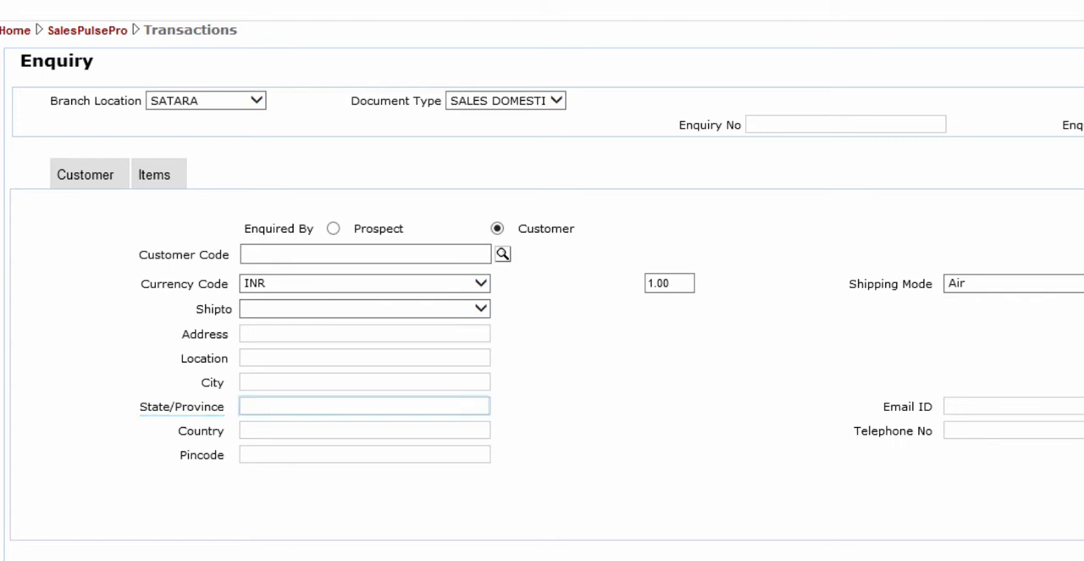
click(364, 454)
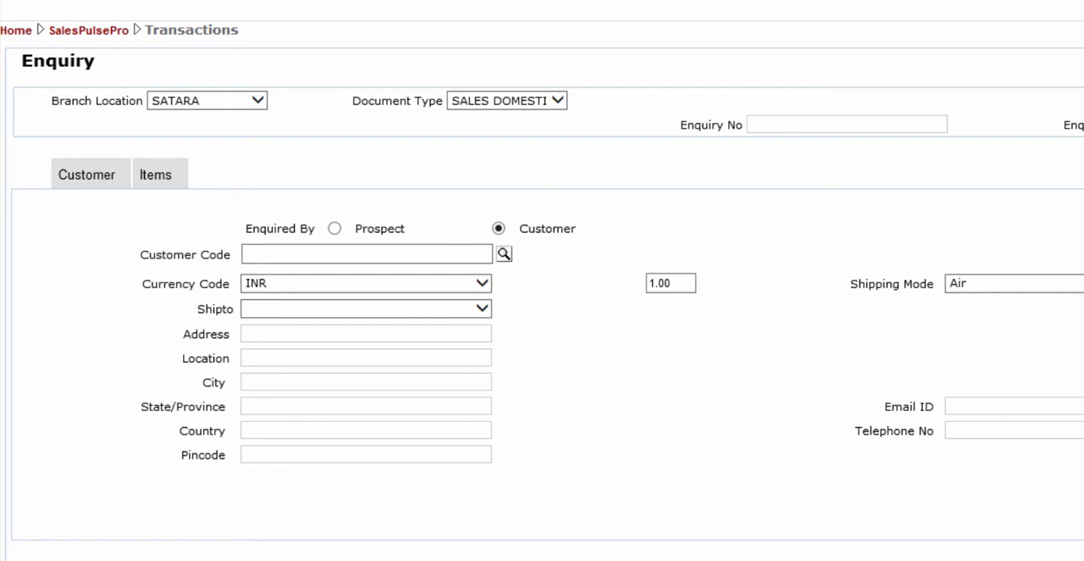
click(504, 253)
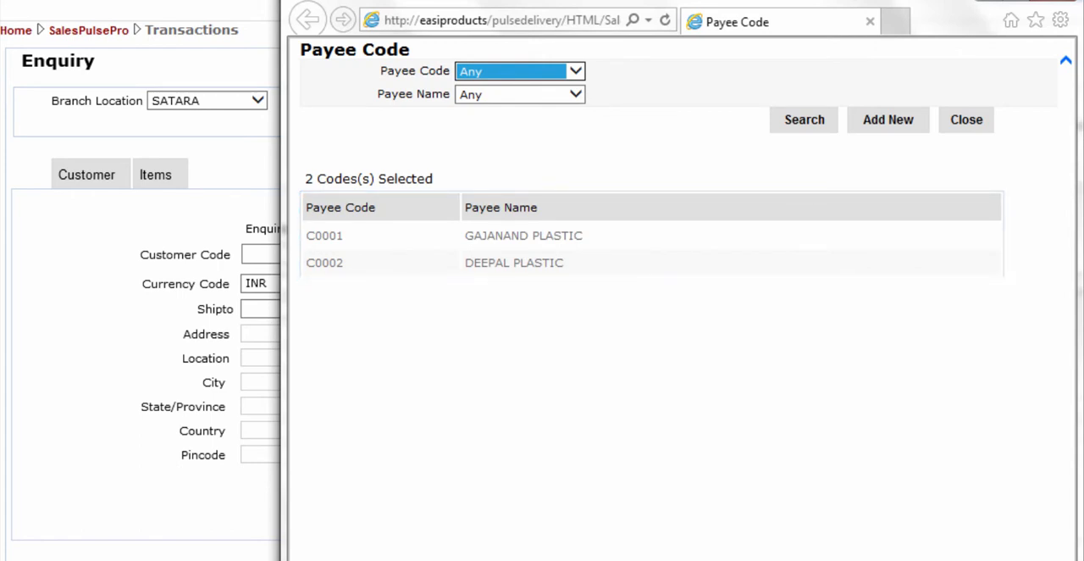
double_click(324, 235)
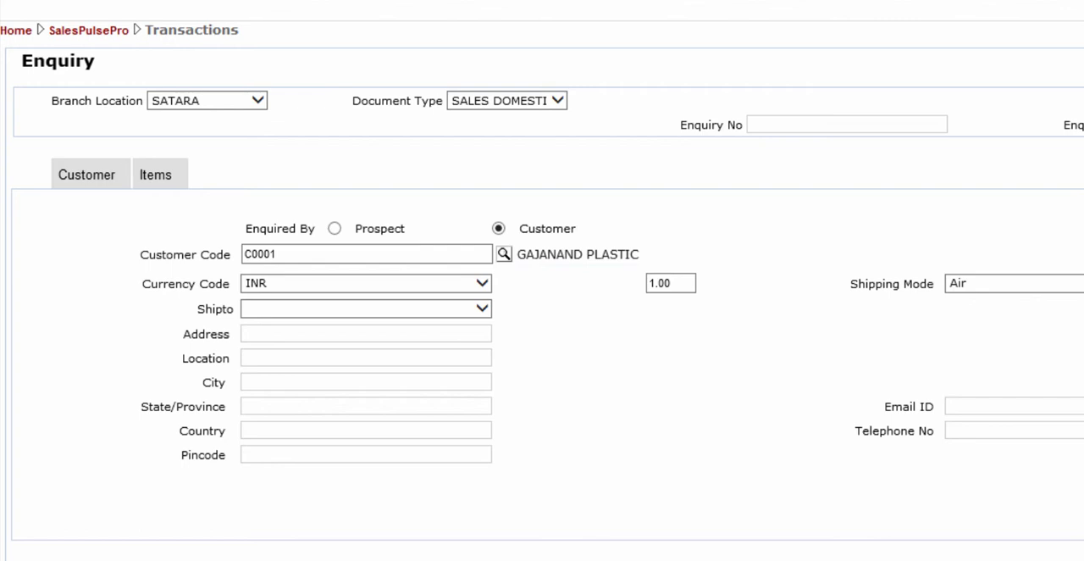
click(366, 253)
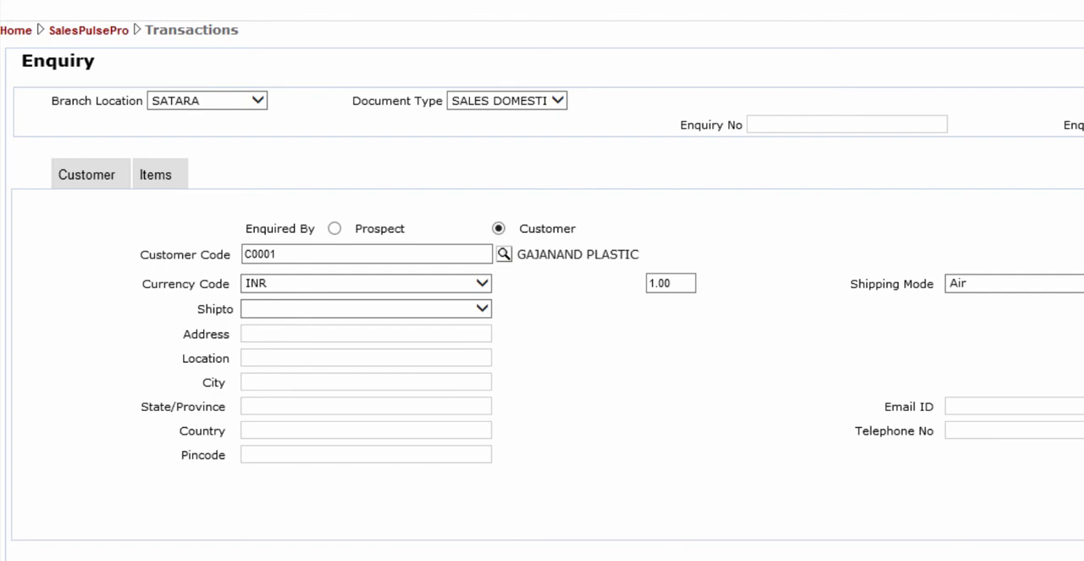
Choose Gandhi Nagar as the Shipto location to auto-fill its address, and set Shipping Mode to Road.
click(365, 308)
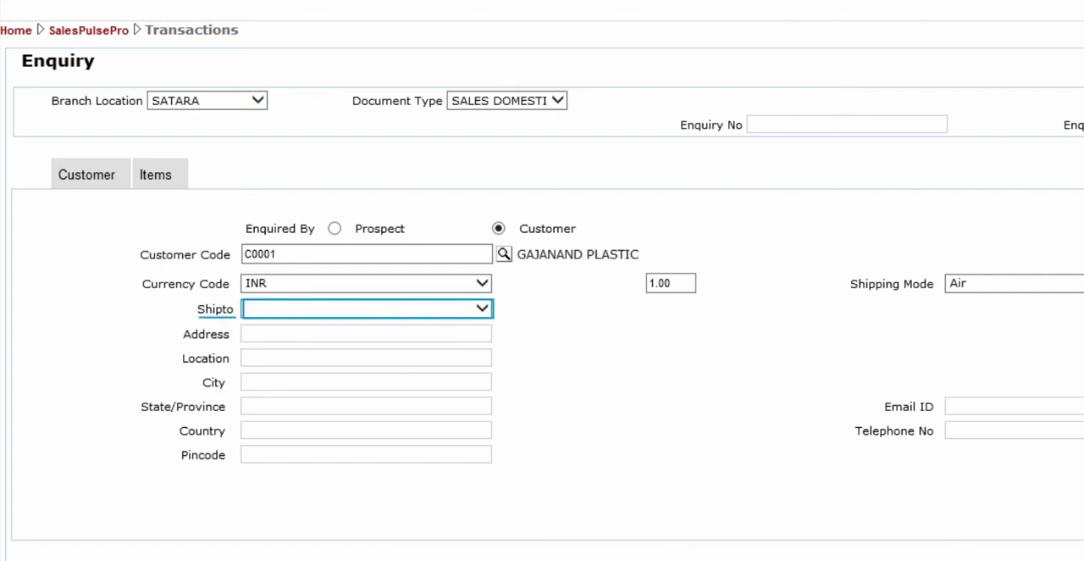
click(366, 308)
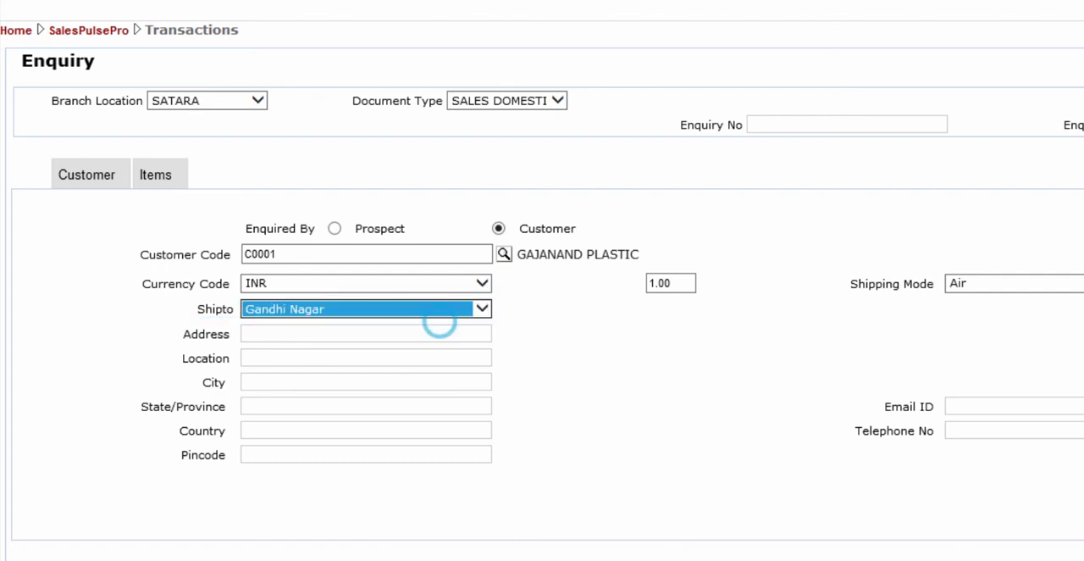
click(365, 308)
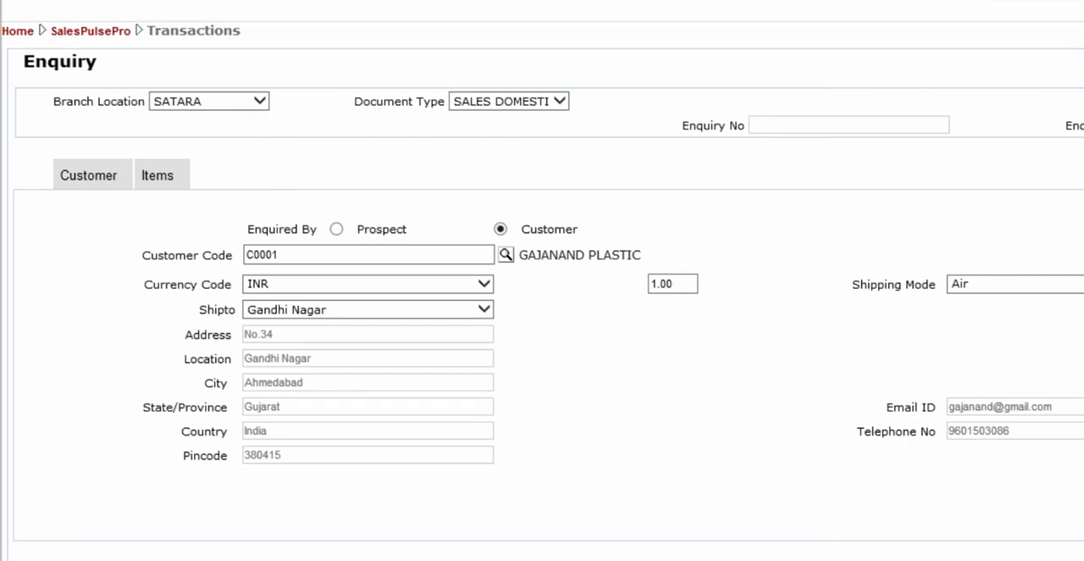
click(367, 333)
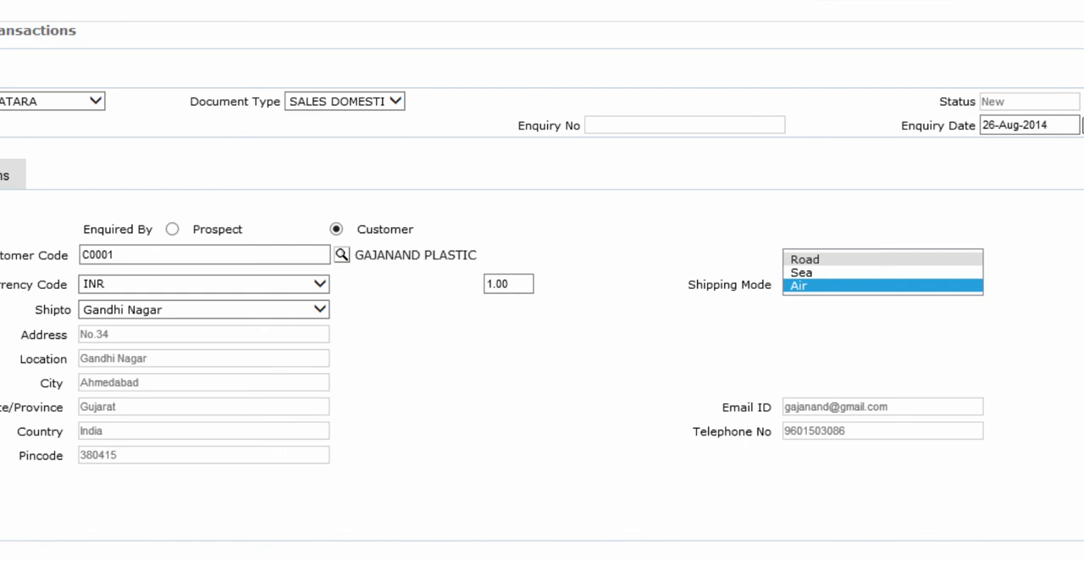
click(804, 259)
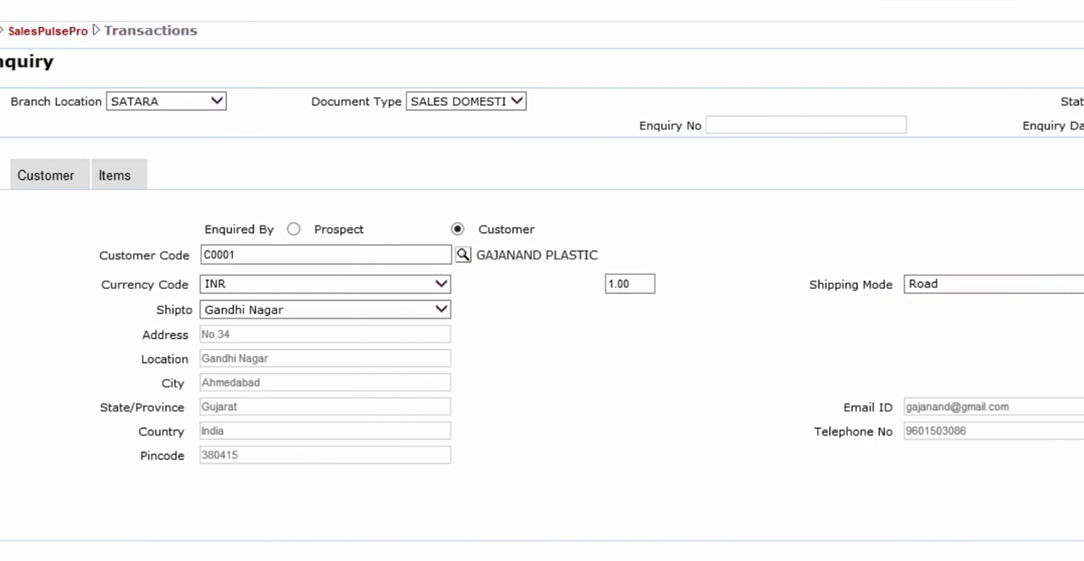